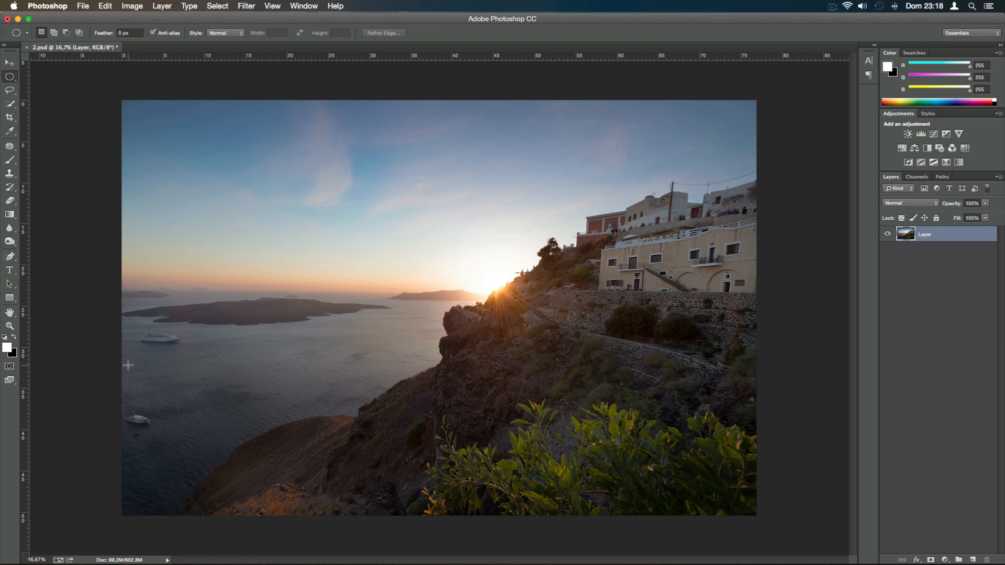
mouse_move(455, 375)
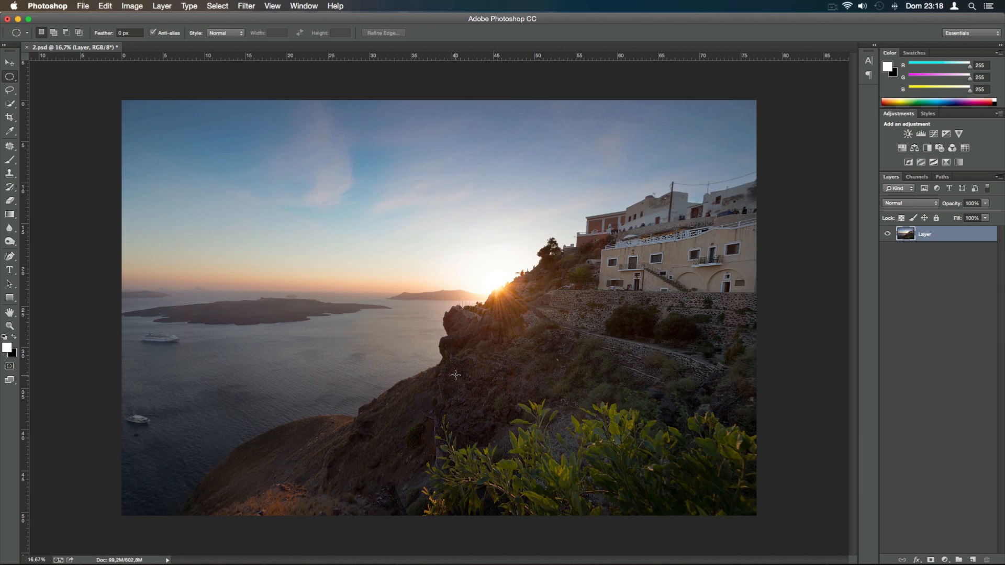
mouse_move(432, 371)
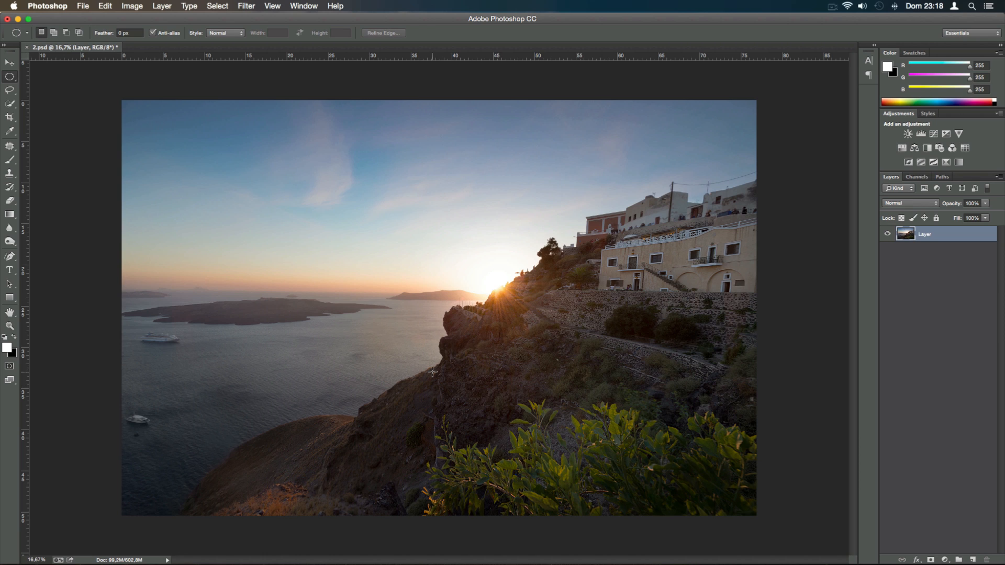
mouse_move(472, 376)
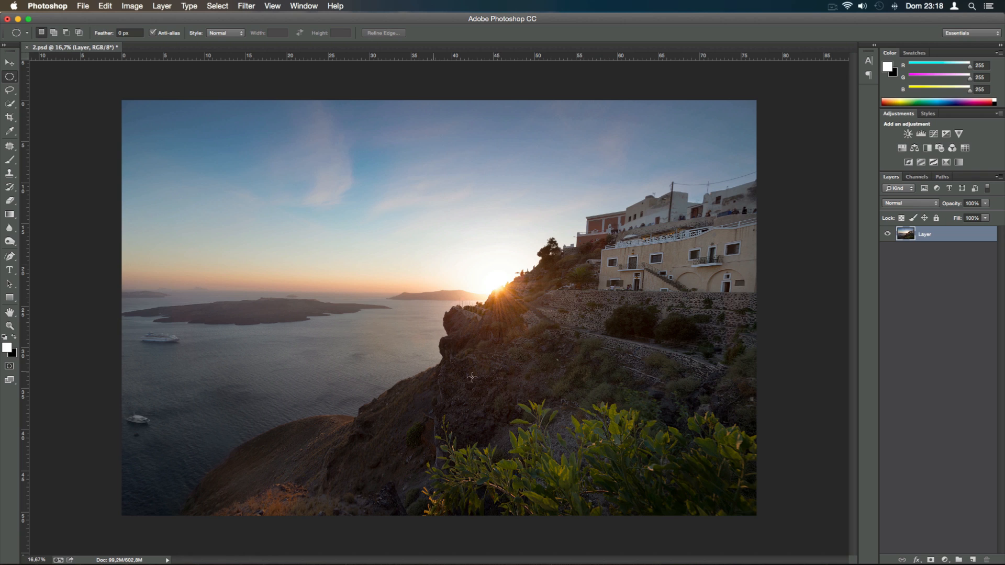
mouse_move(660, 193)
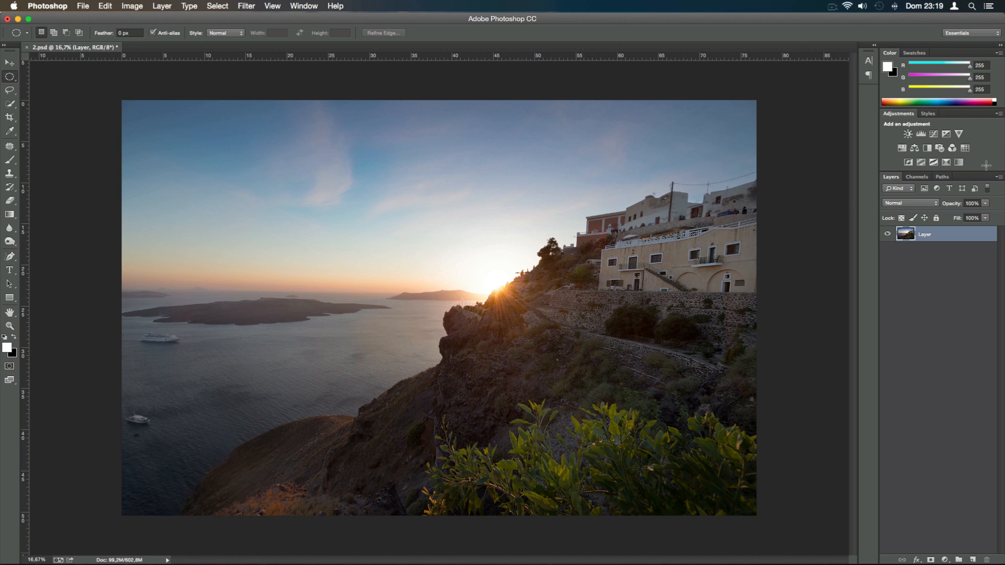
mouse_move(568, 297)
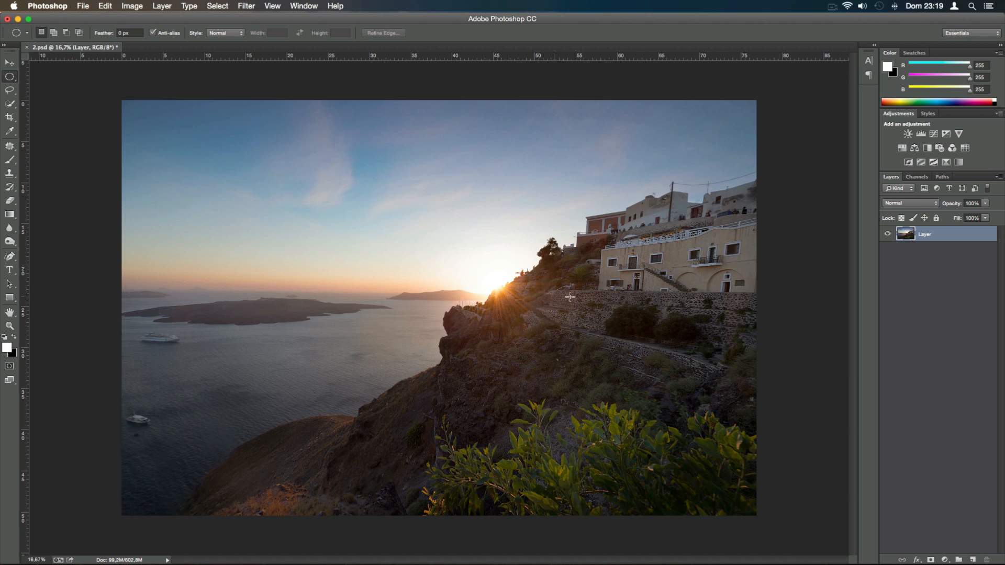
mouse_move(742, 250)
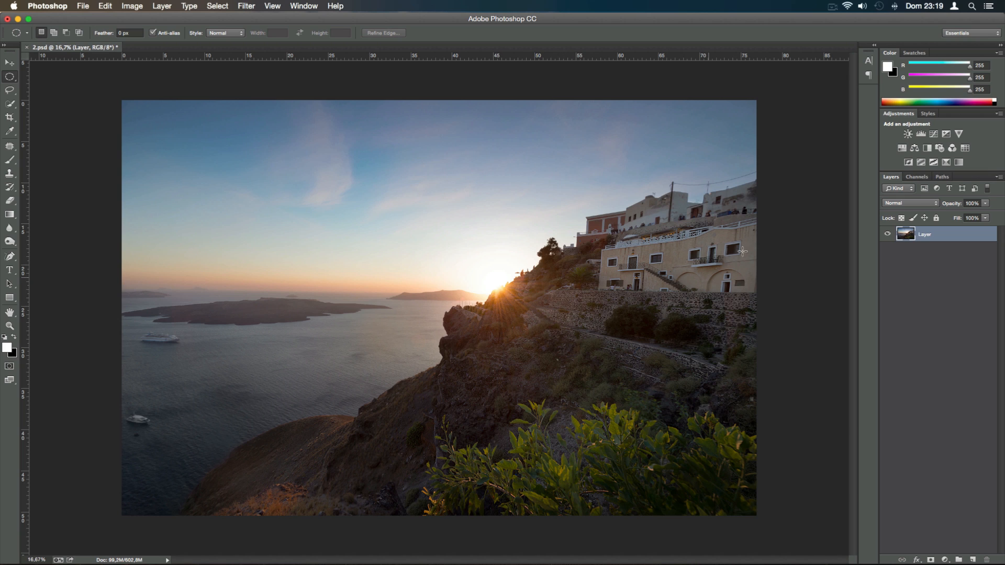
mouse_move(729, 261)
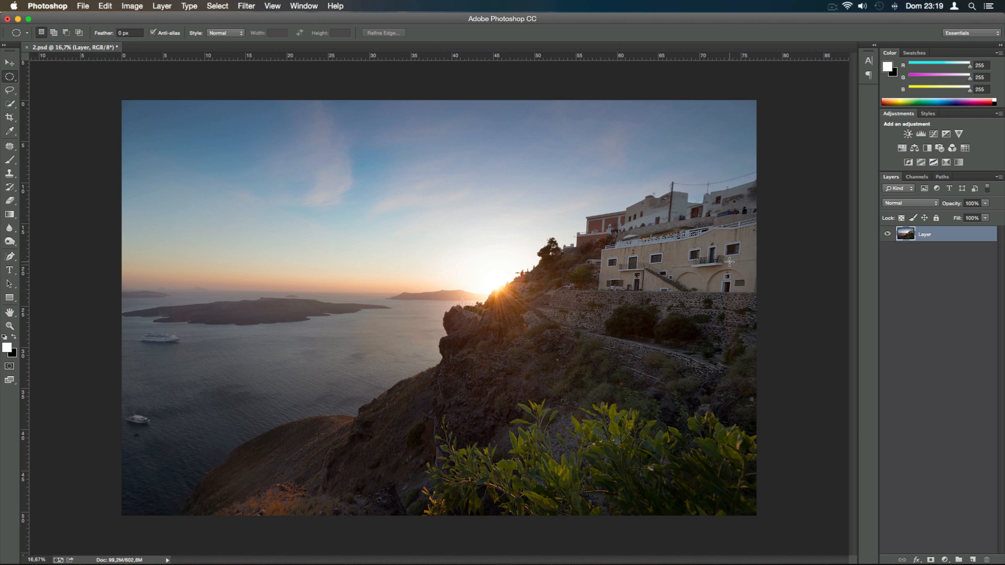
mouse_move(835, 186)
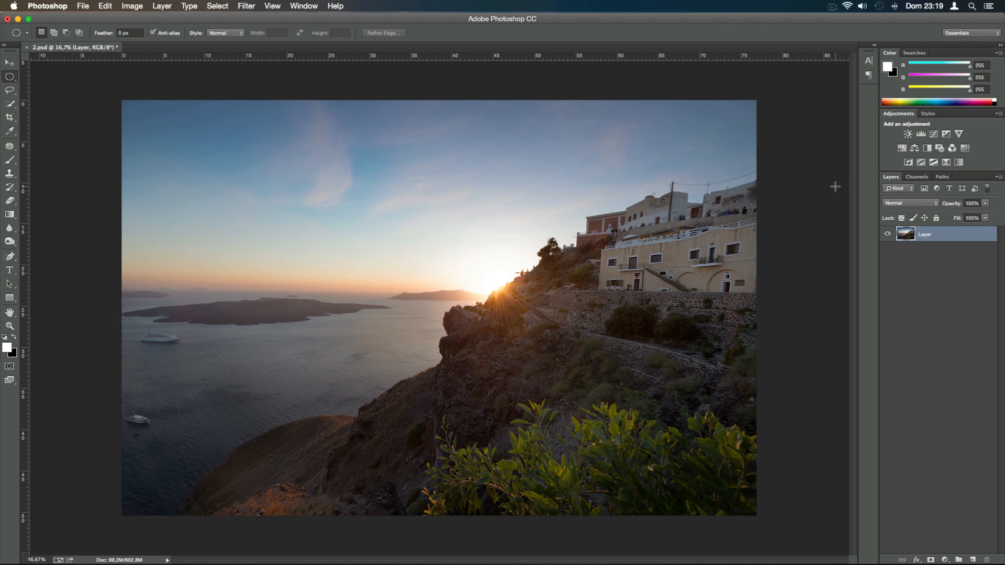
mouse_move(873, 183)
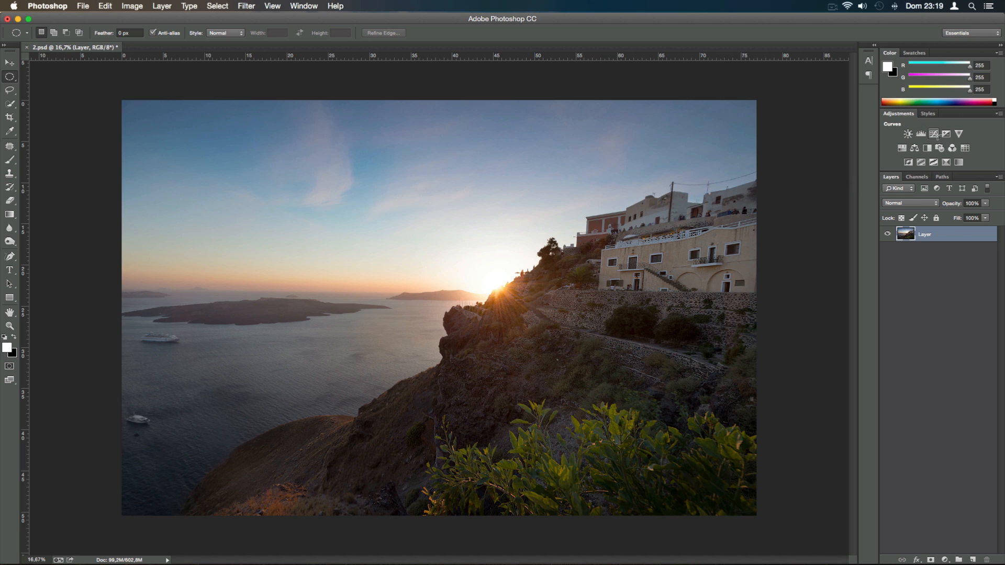
Add a Curves adjustment layer with the Red curve raised and the Blue curve lowered.
left_click(907, 134)
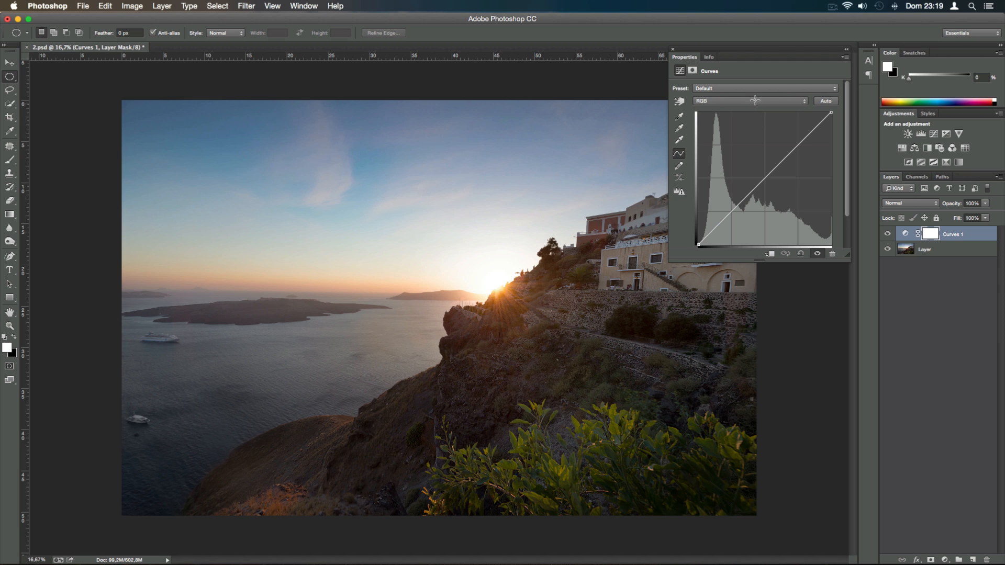
left_click(750, 100)
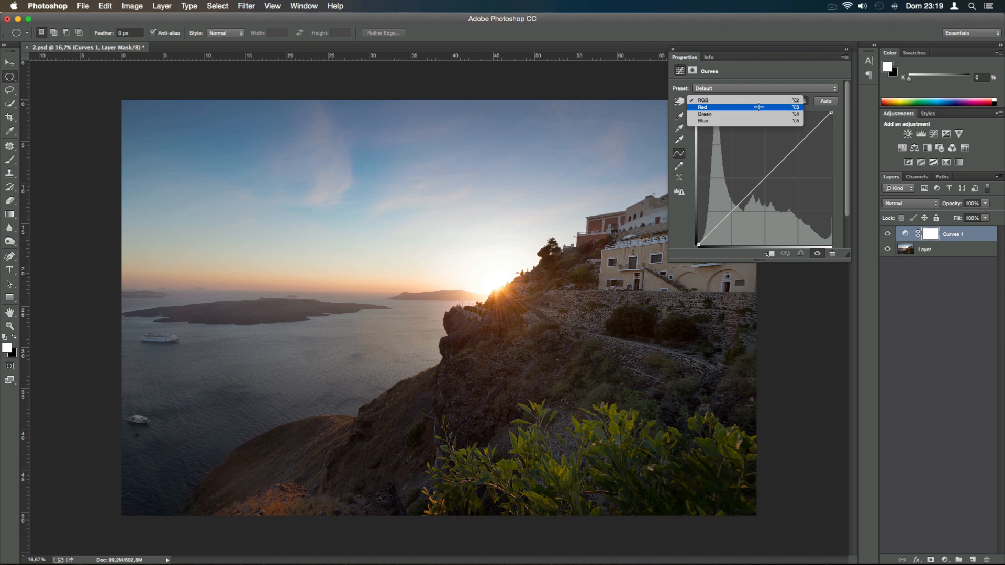
left_click(702, 106)
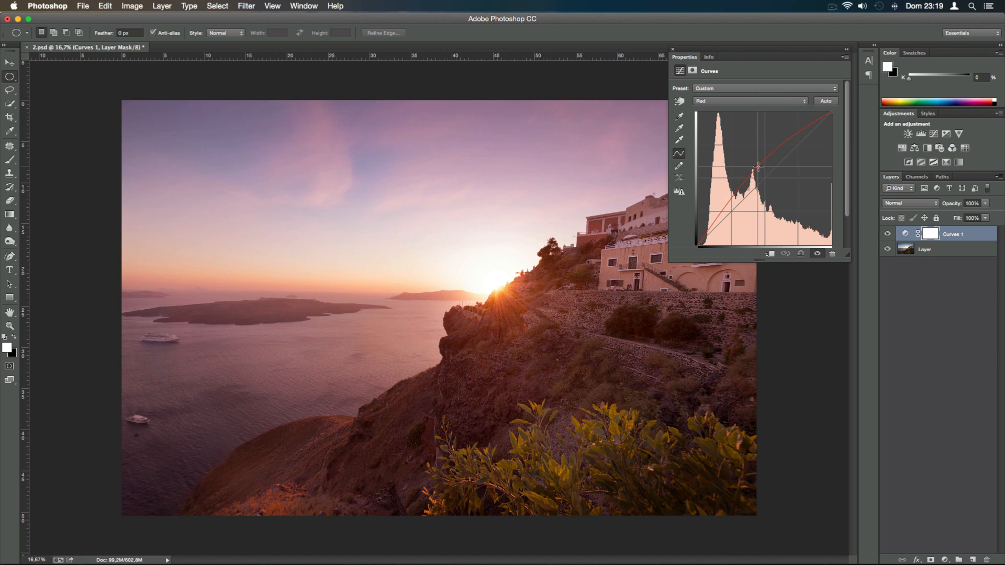
left_click(748, 101)
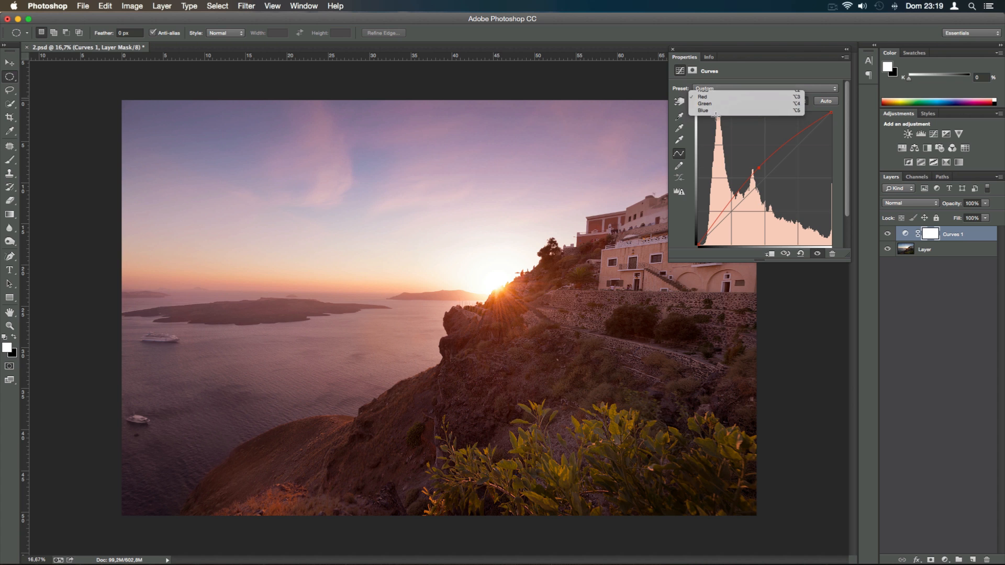
left_click(702, 110)
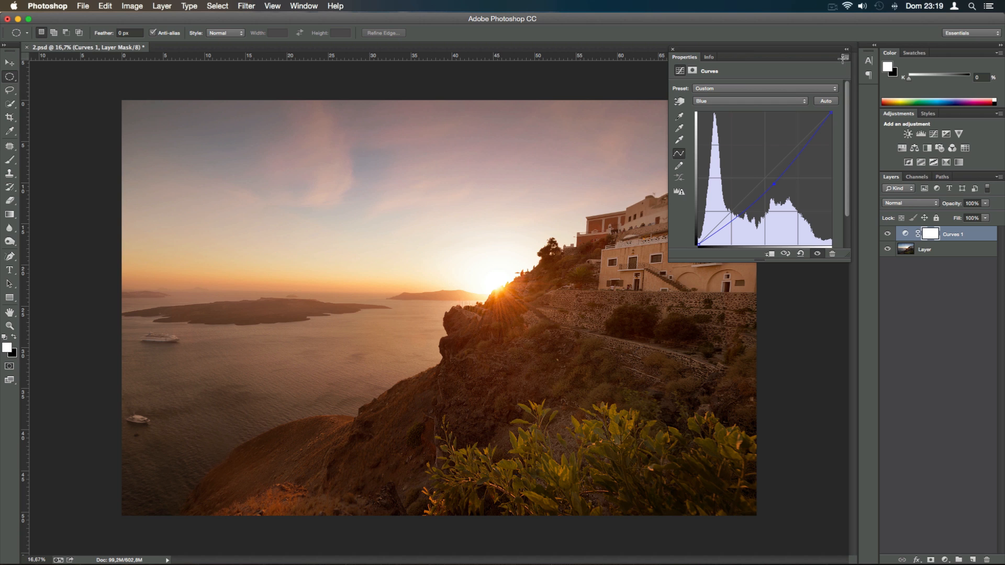
left_click(671, 49)
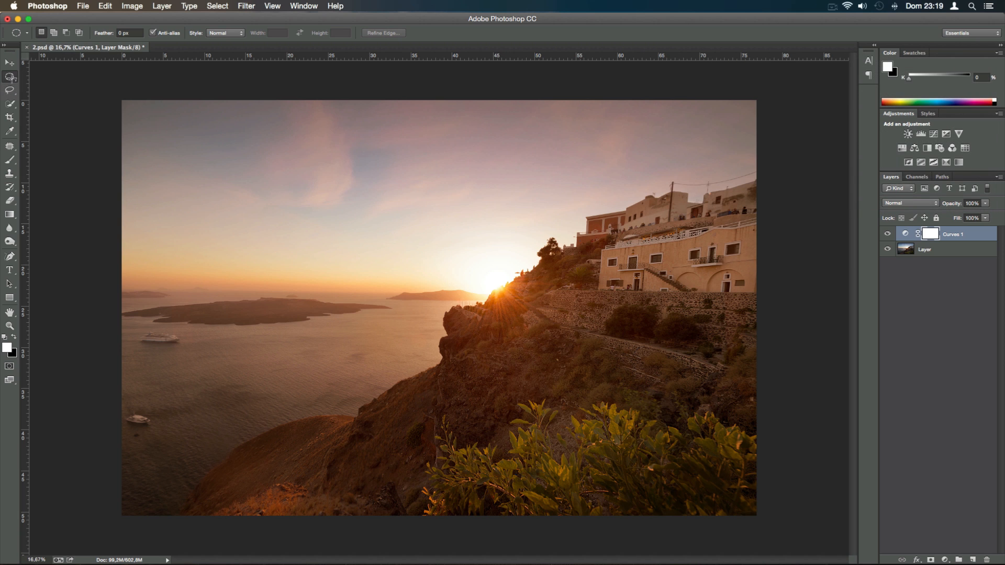
mouse_move(51, 102)
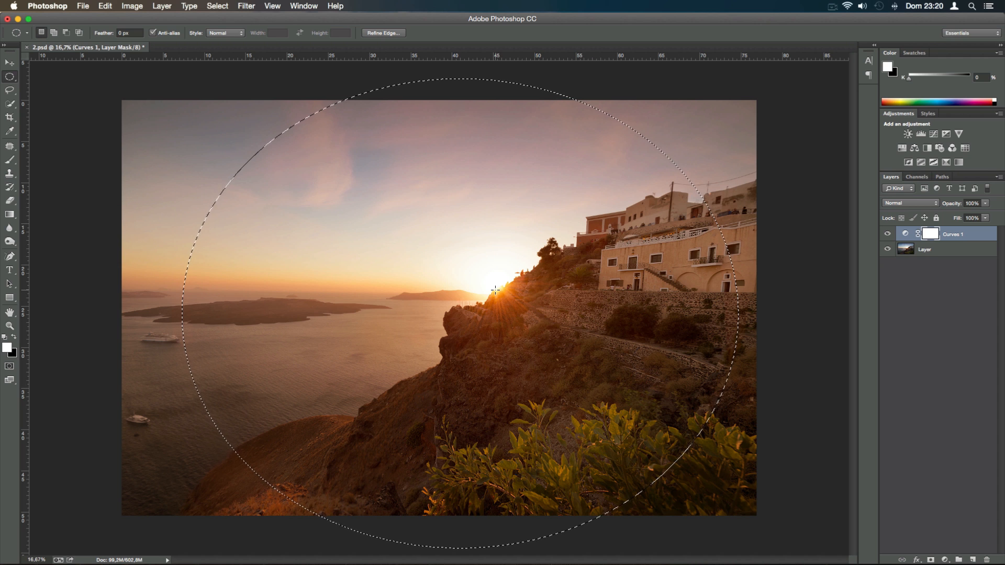
Fill the oval selection on the Curves mask with black, deselect, and invert the mask.
key("cmd")
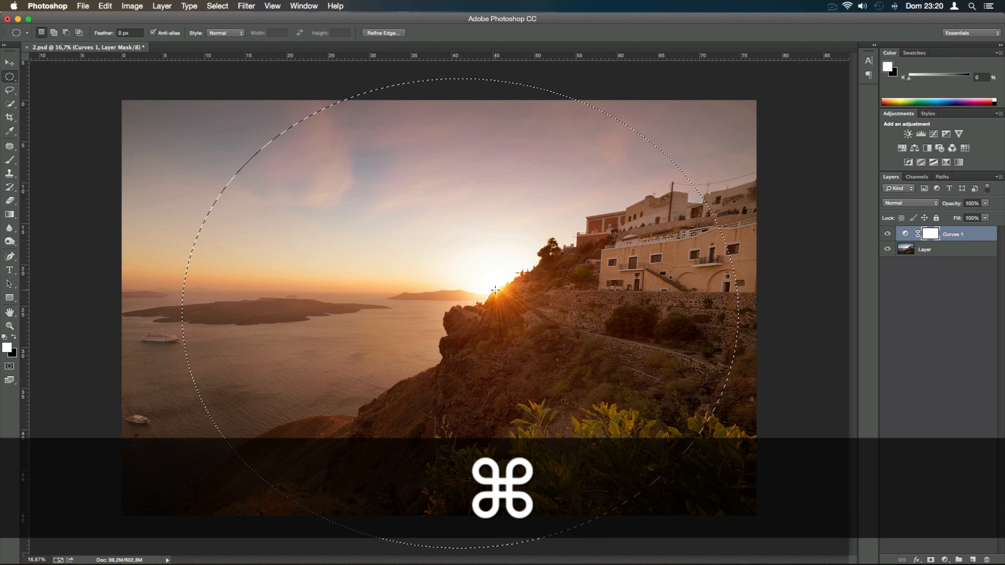
key("cmd+i")
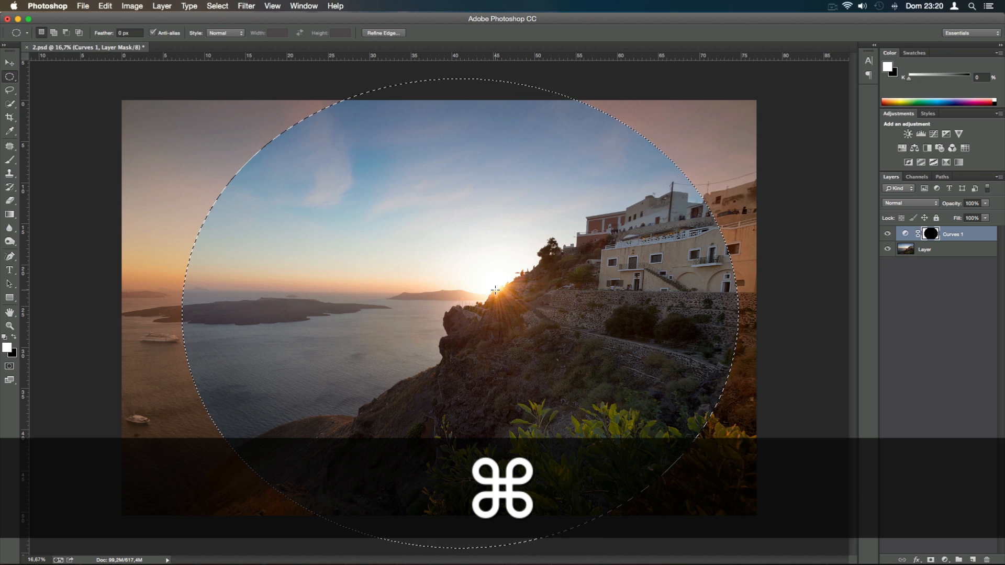
key("cmd+d")
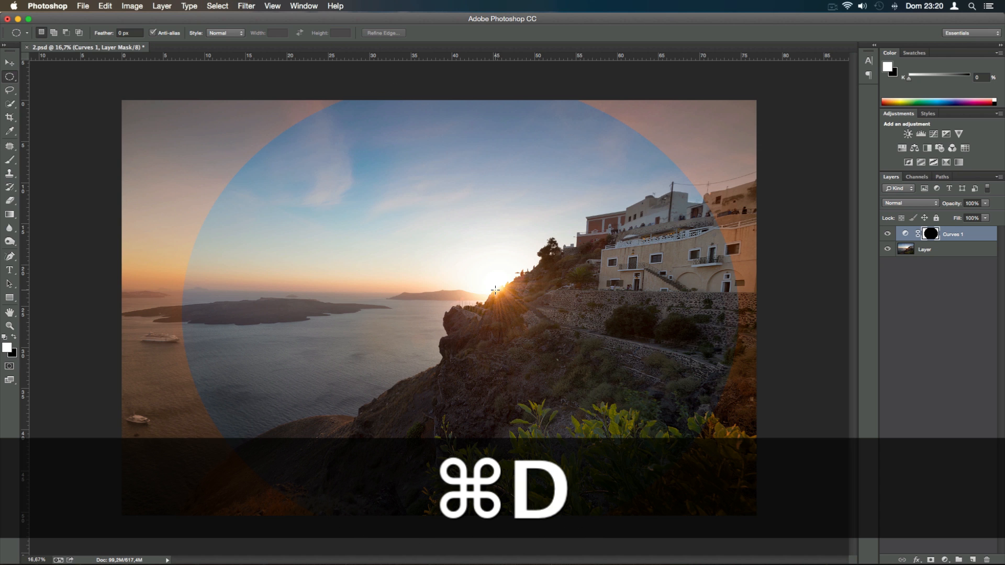
key("cmd+i")
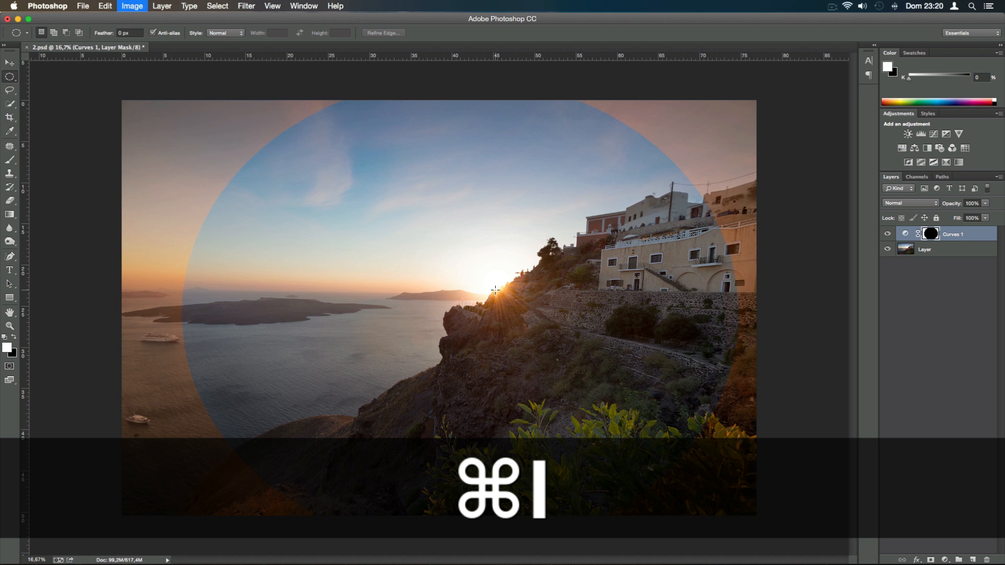
key("cmd+i")
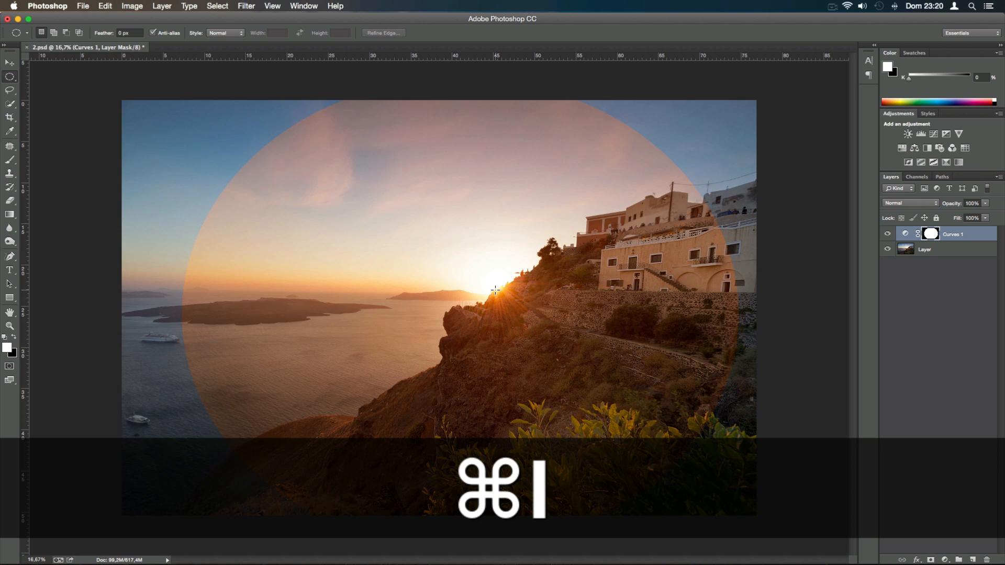
key("cmd+i")
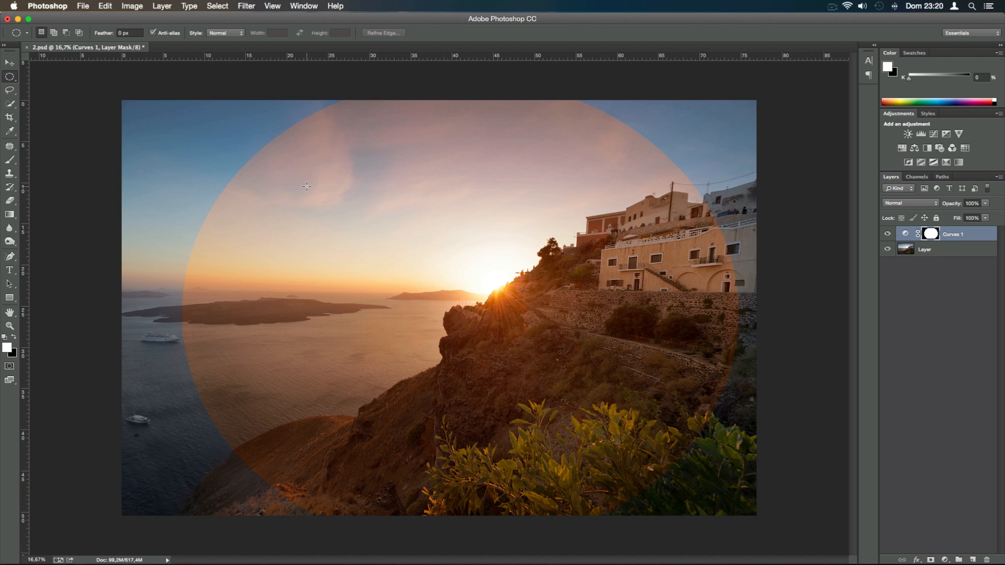
Apply a Gaussian Blur of 858.9 px radius to the Curves 1 mask.
left_click(245, 5)
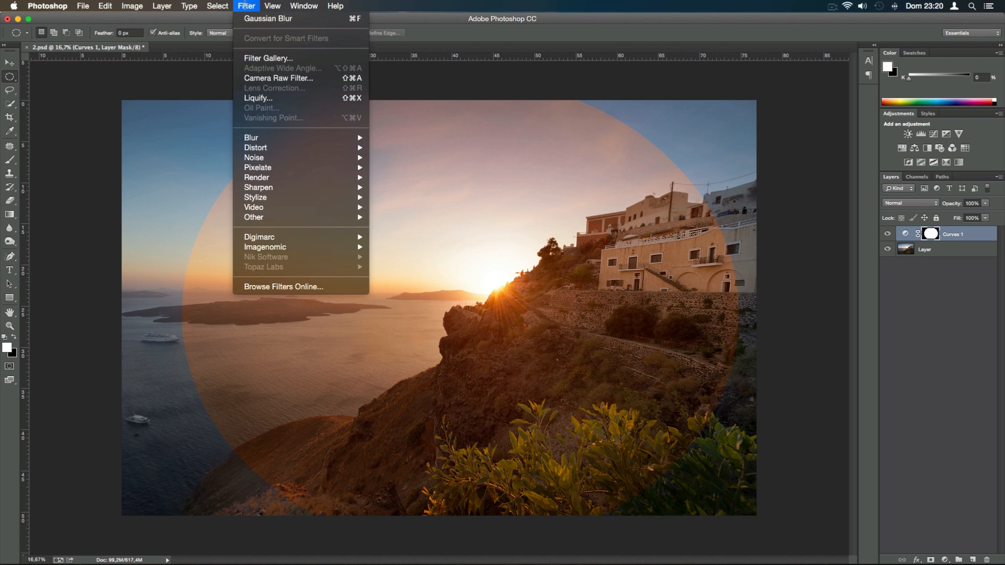
mouse_move(252, 138)
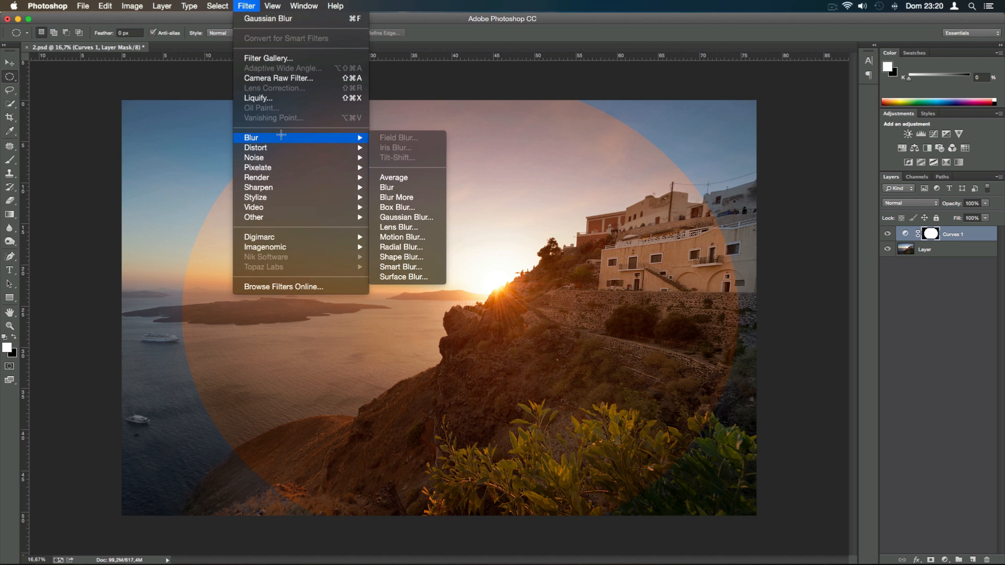
mouse_move(405, 217)
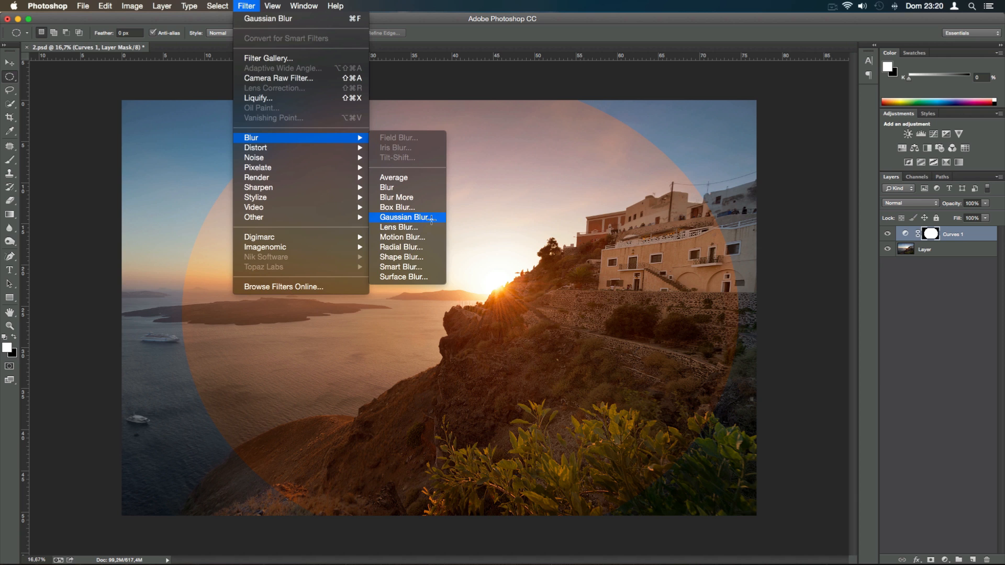
left_click(405, 217)
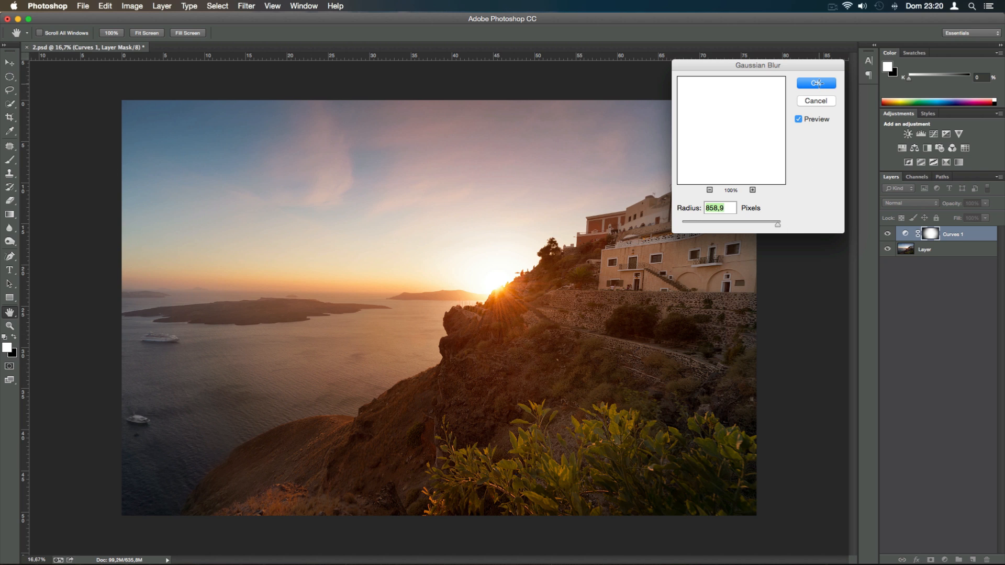
left_click(814, 83)
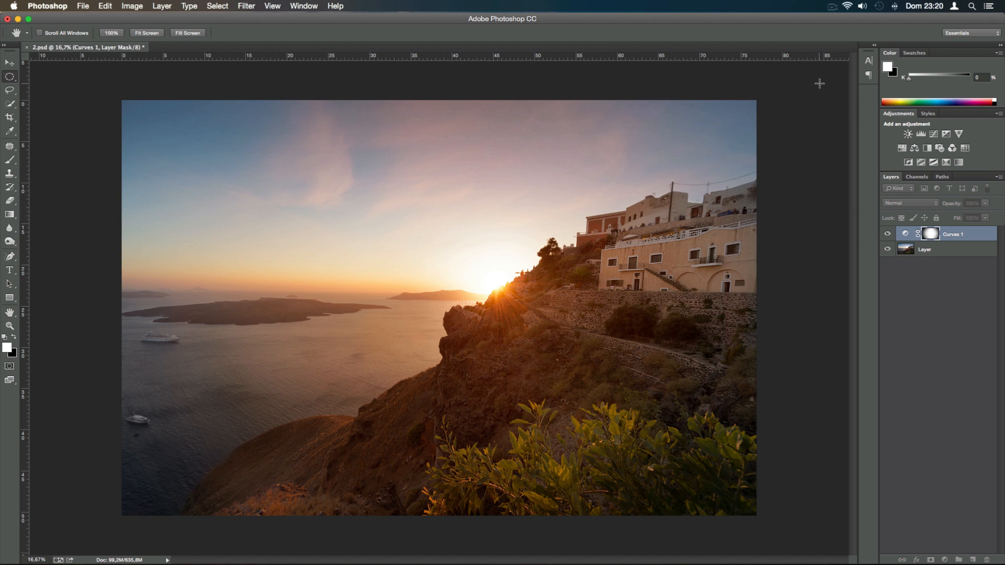
left_click(9, 76)
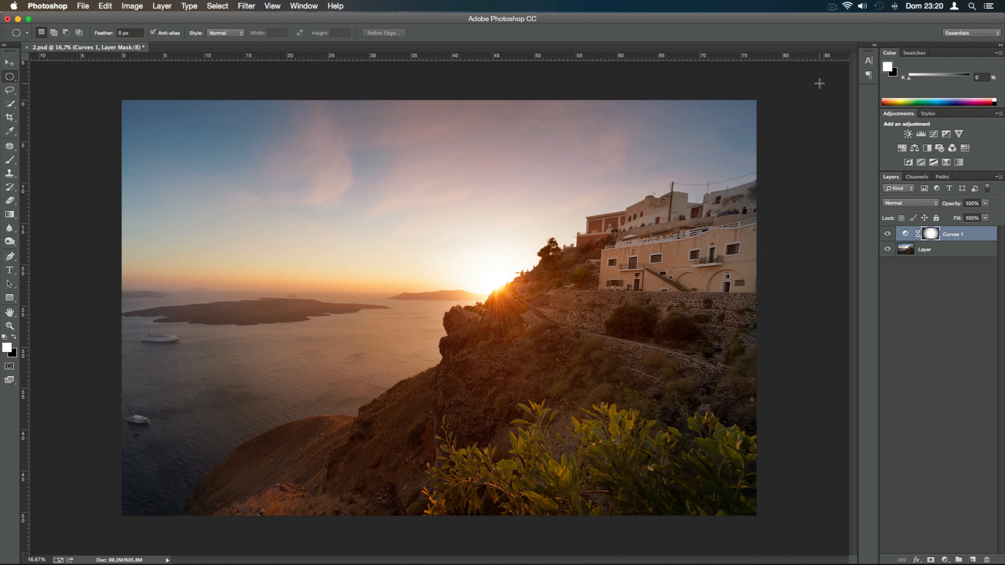
mouse_move(708, 332)
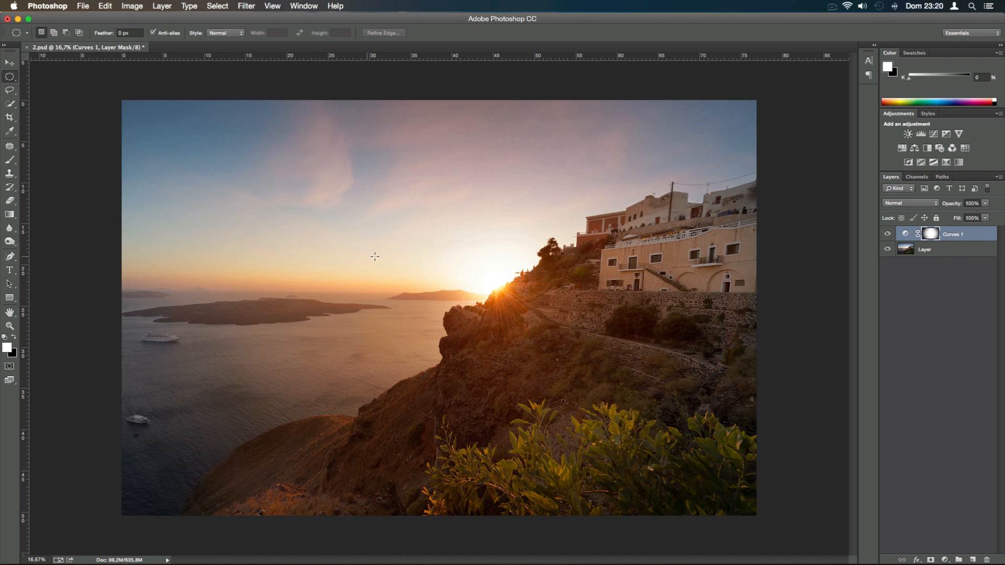
mouse_move(547, 239)
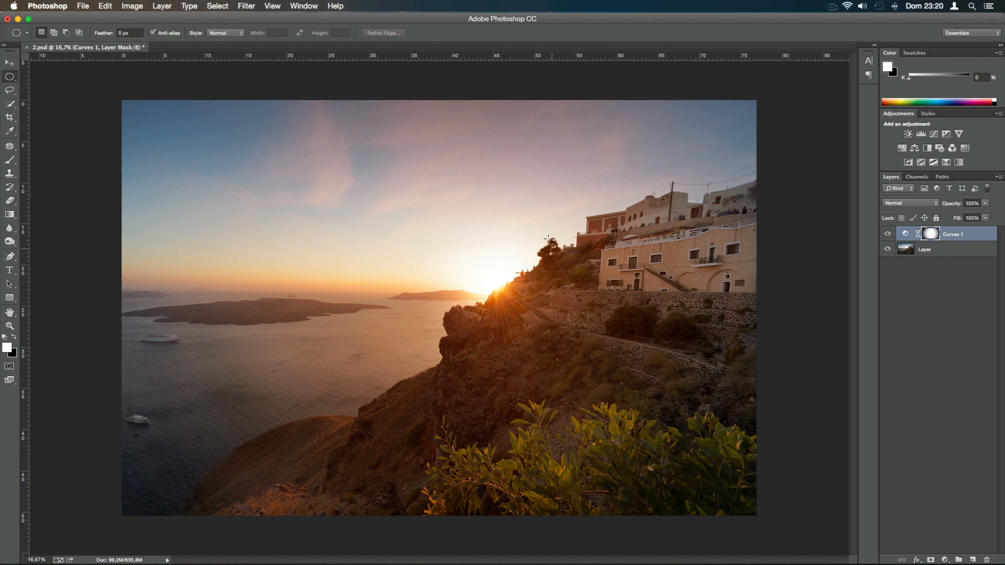
mouse_move(162, 281)
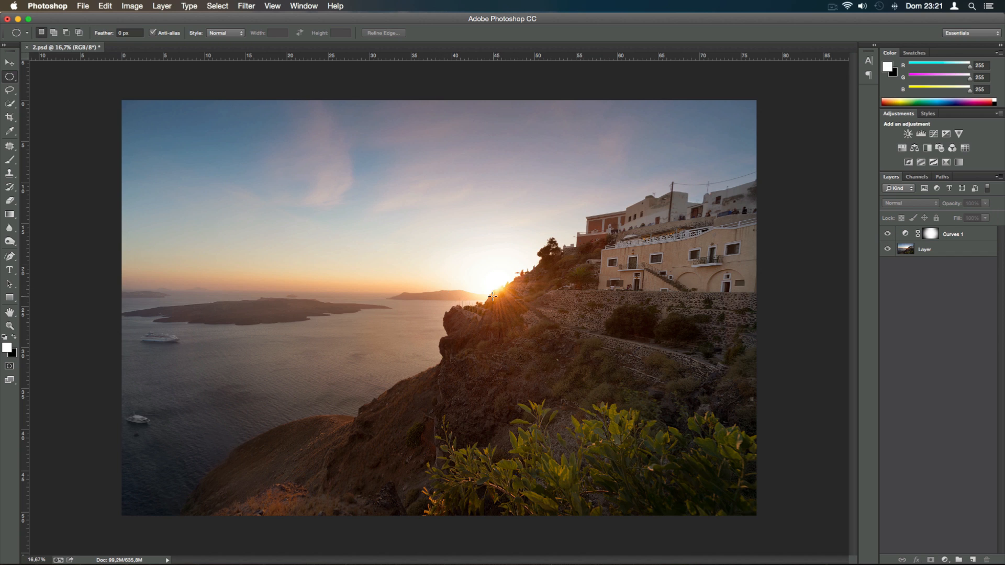
mouse_move(497, 339)
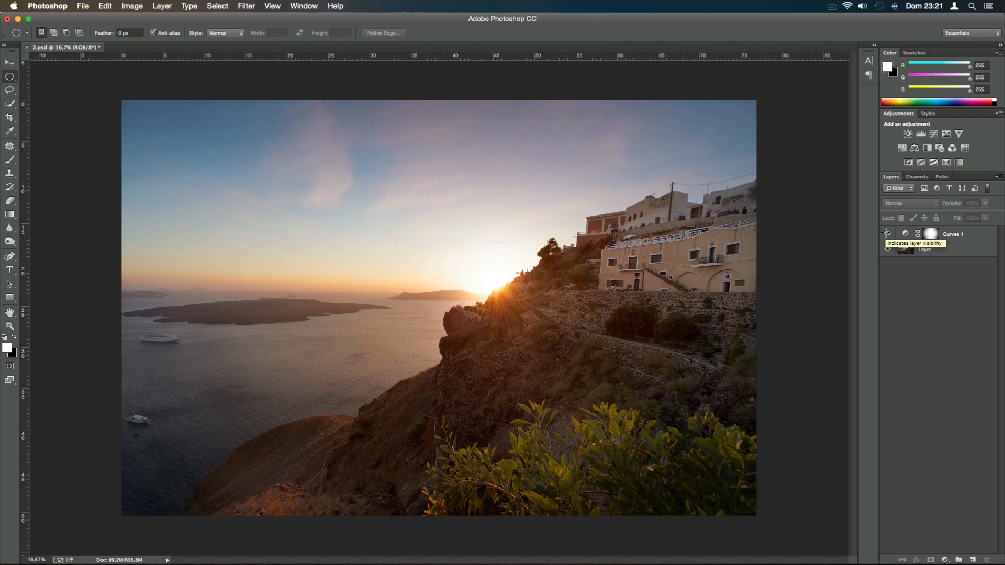
Delete the Curves 1 adjustment layer from the Layers panel.
right_click(952, 234)
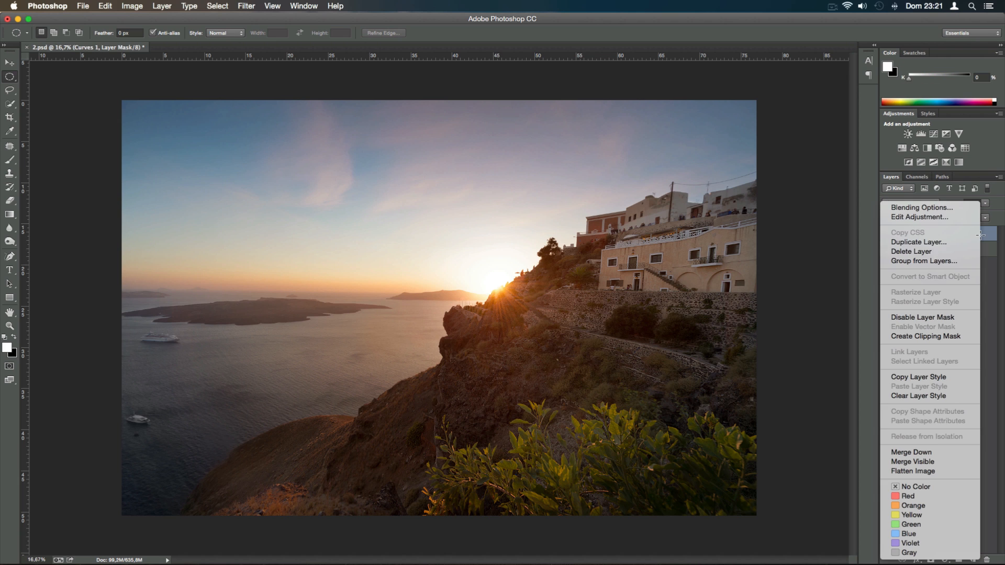
left_click(912, 471)
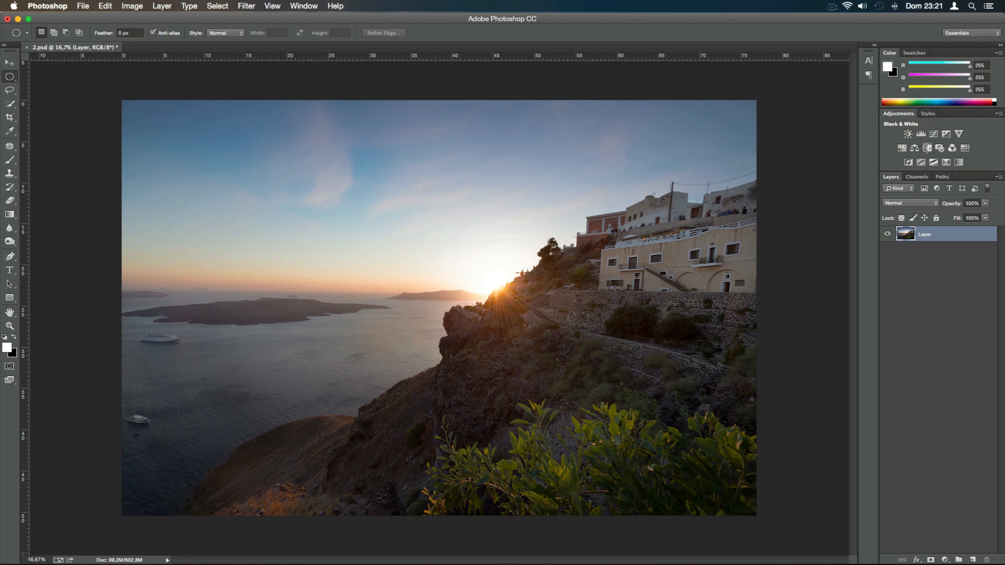
Add a Photo Filter layer using Warming Filter (85) at 100% density, then close Properties.
left_click(945, 135)
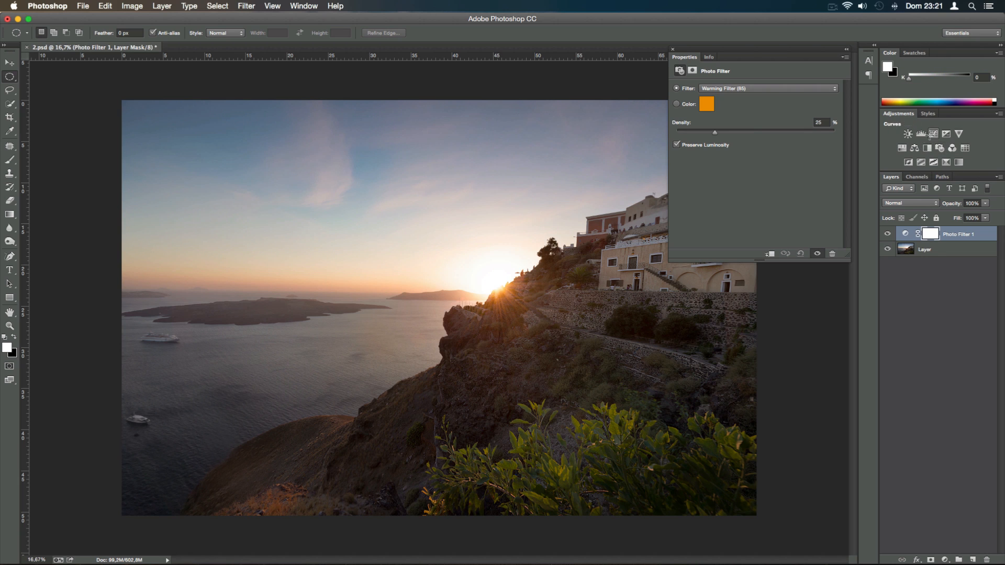
left_click(765, 88)
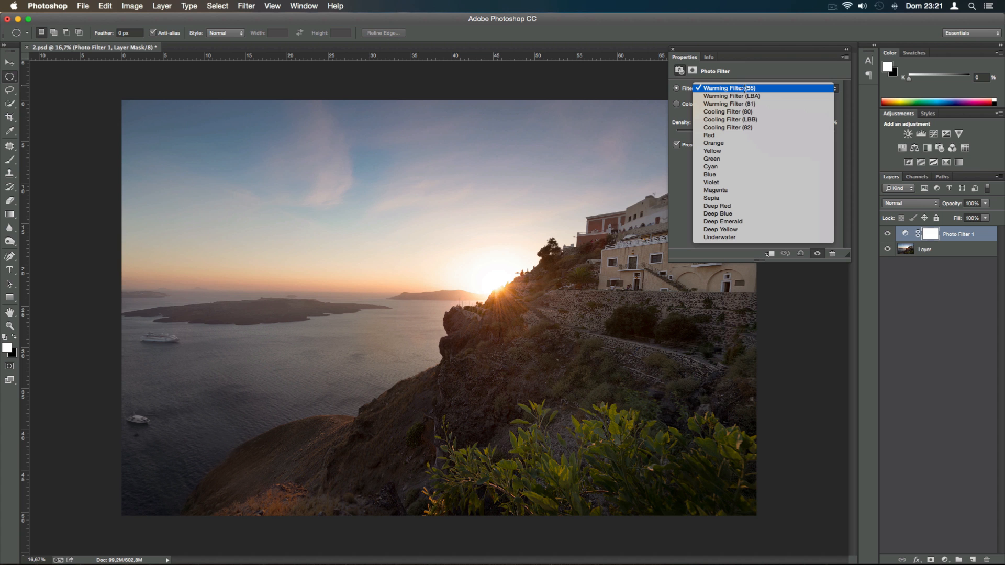
left_click(728, 104)
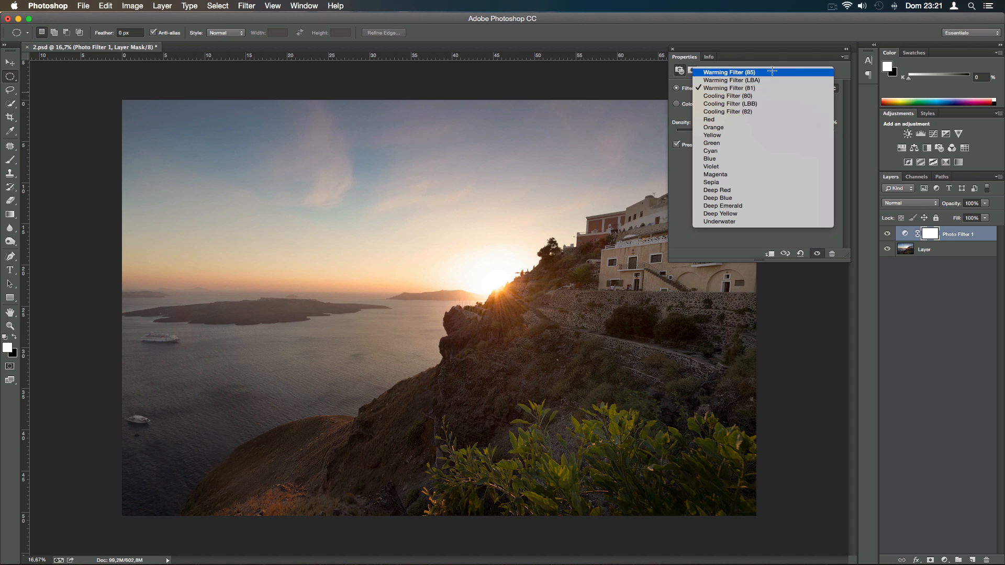
left_click(729, 72)
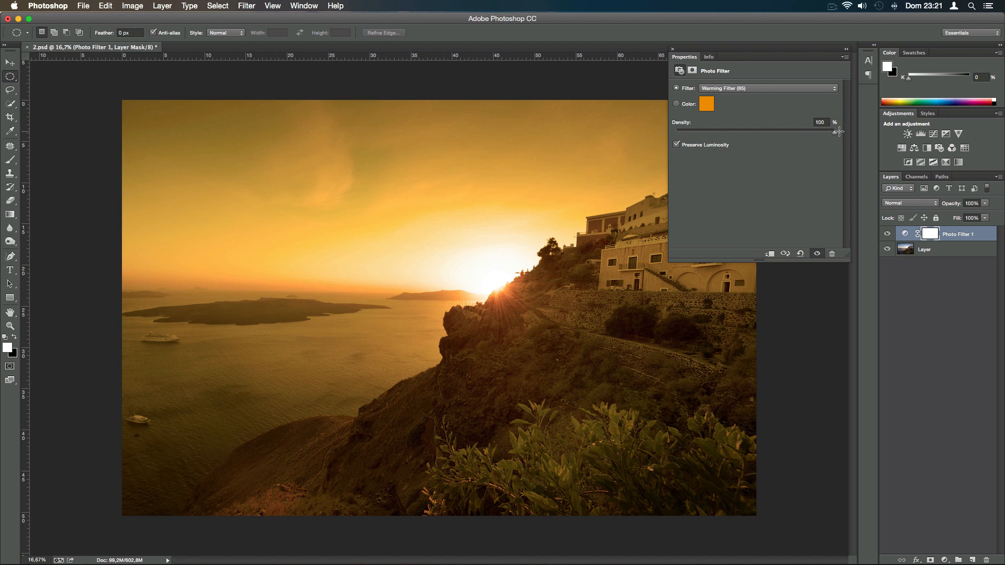
left_click(843, 57)
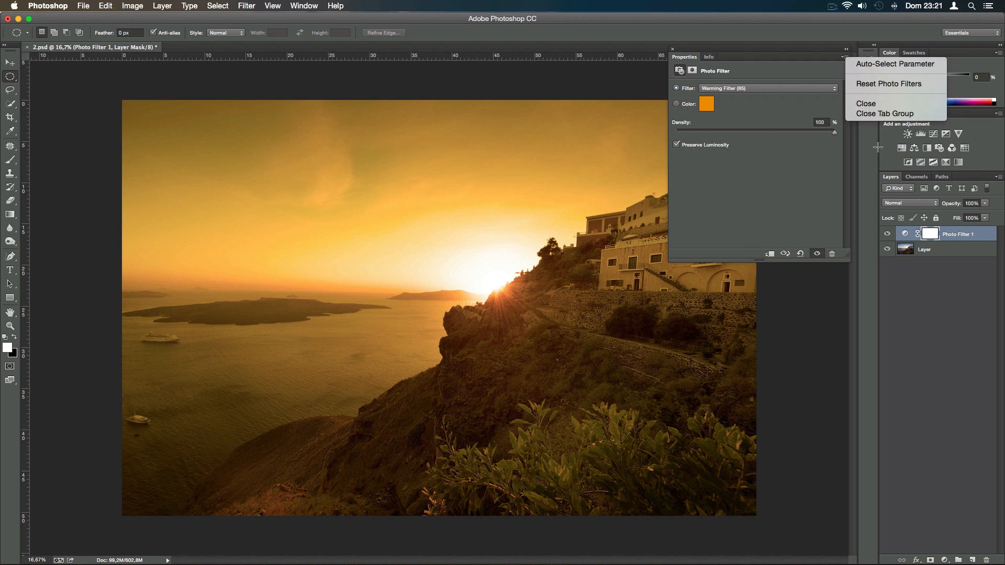
left_click(866, 103)
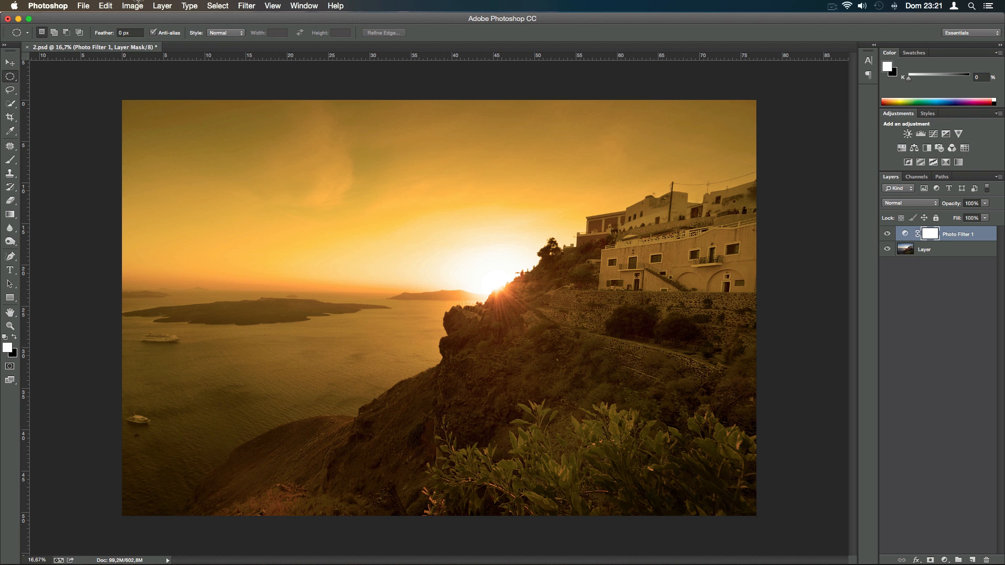
Apply Image (Merged, RGB) onto the Photo Filter mask, then reapply with Multiply blending.
left_click(132, 5)
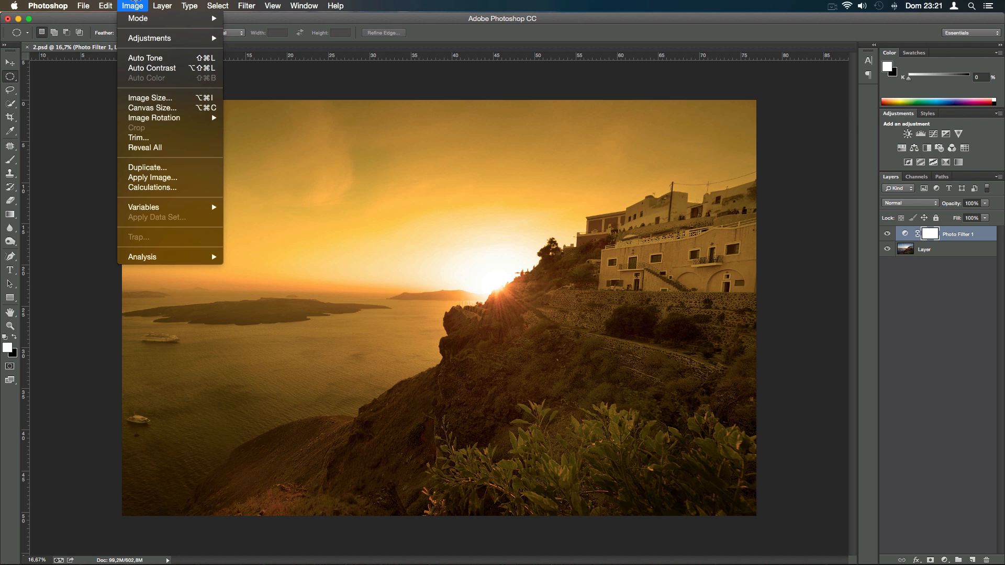
mouse_move(152, 178)
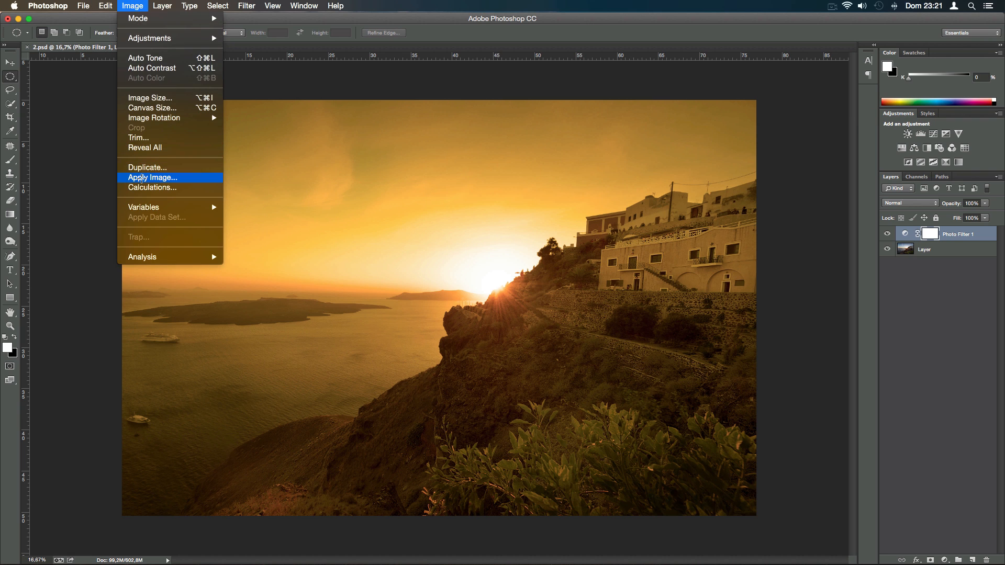
left_click(152, 178)
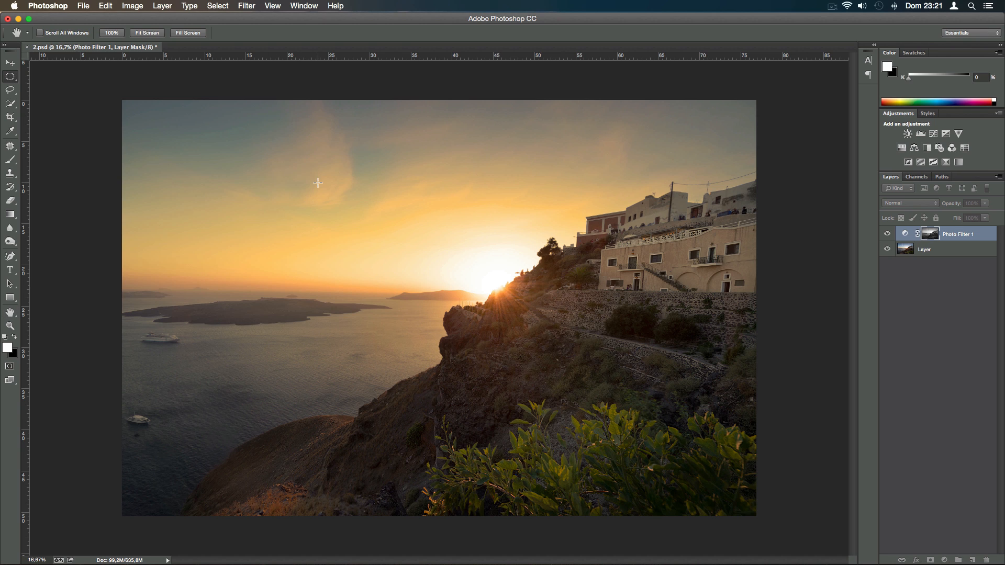
mouse_move(536, 231)
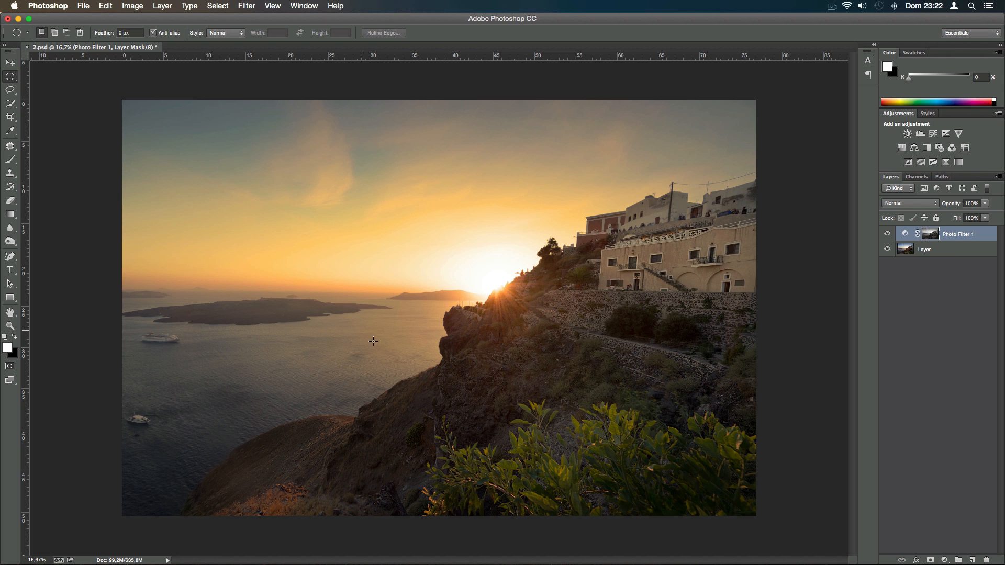
left_click(888, 234)
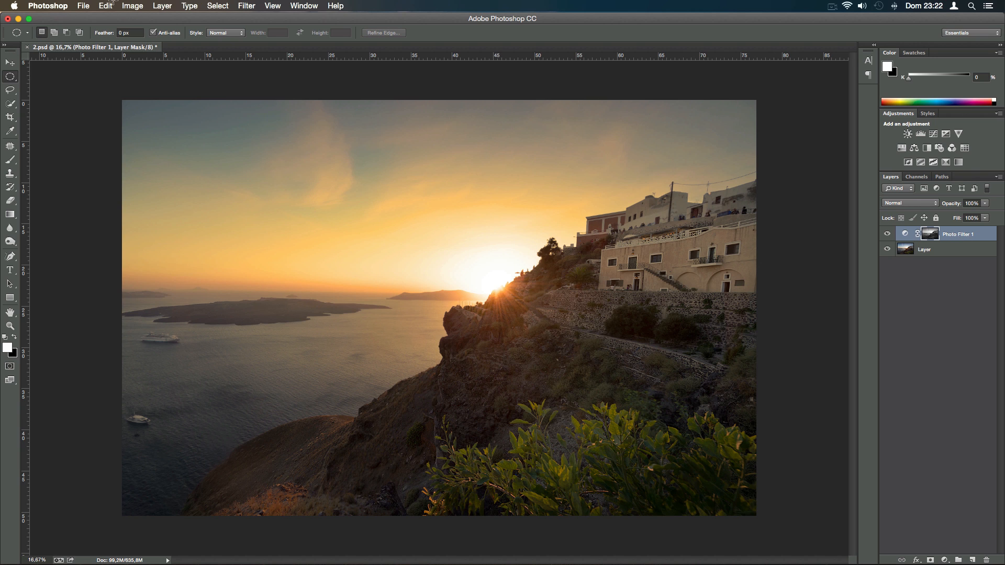
left_click(131, 6)
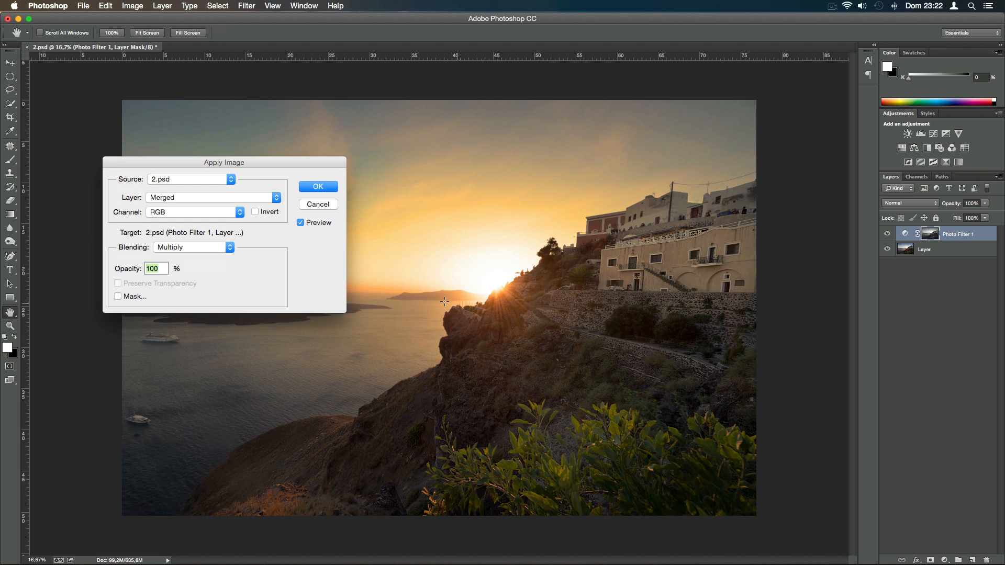
left_click(317, 186)
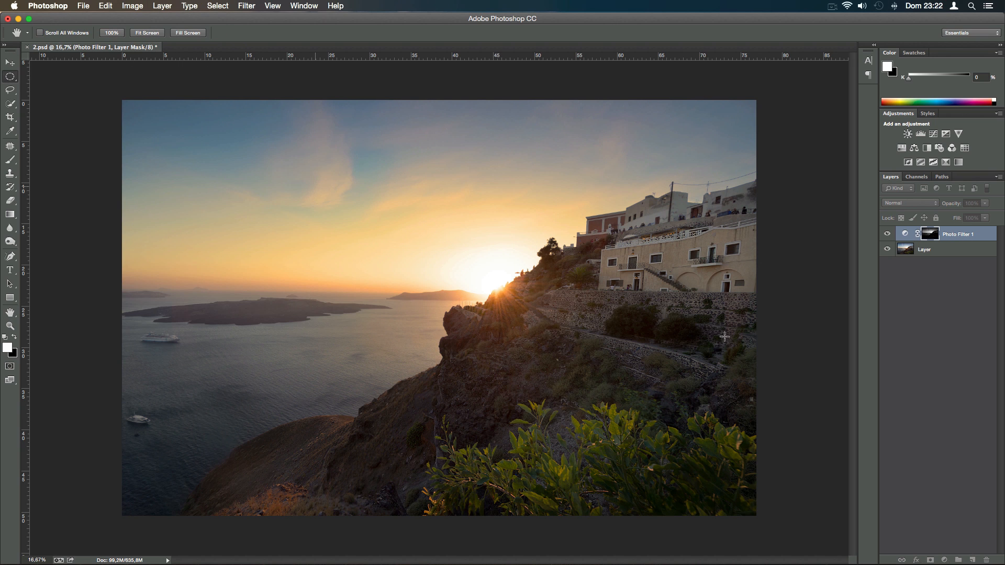
left_click(11, 76)
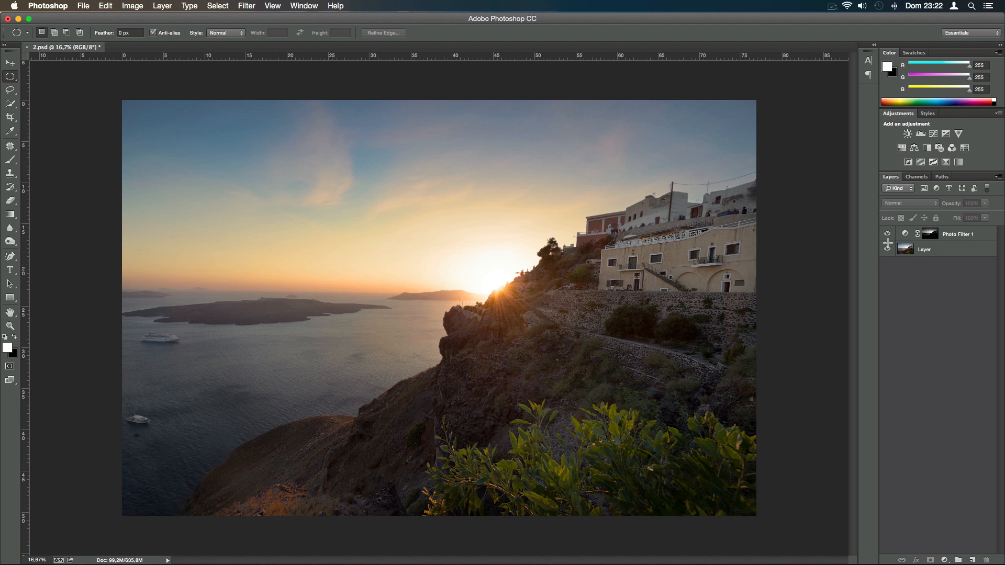
left_click(887, 249)
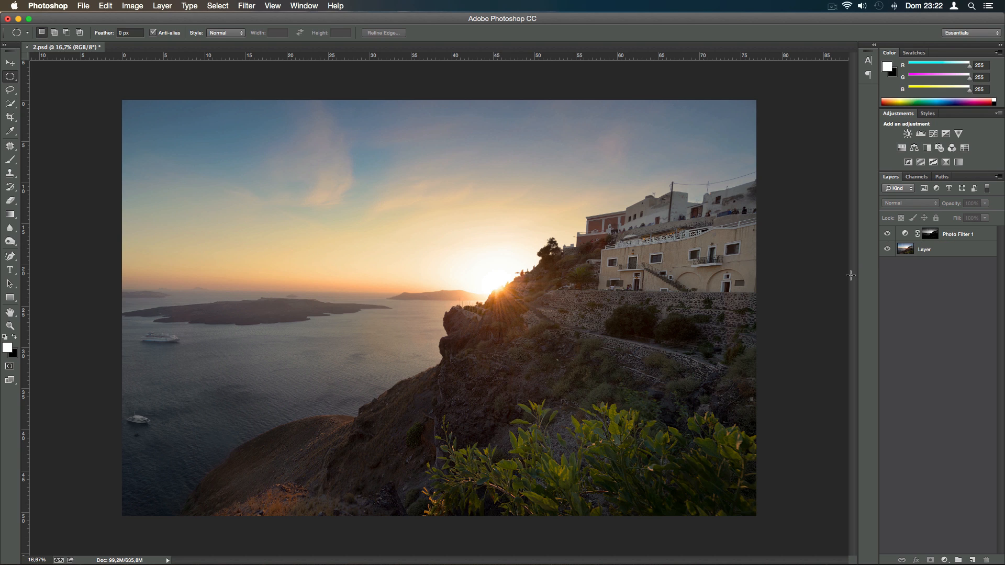
mouse_move(833, 289)
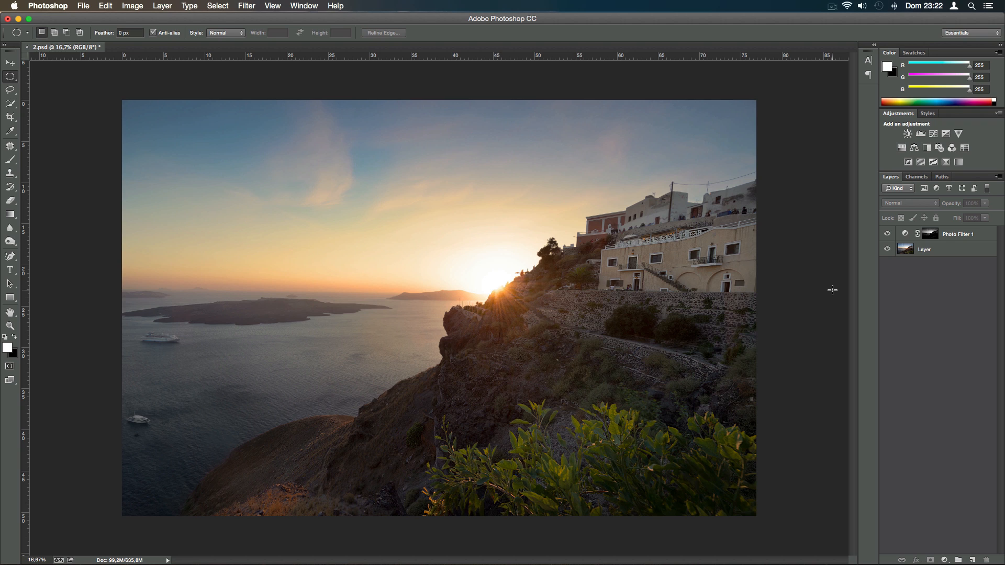